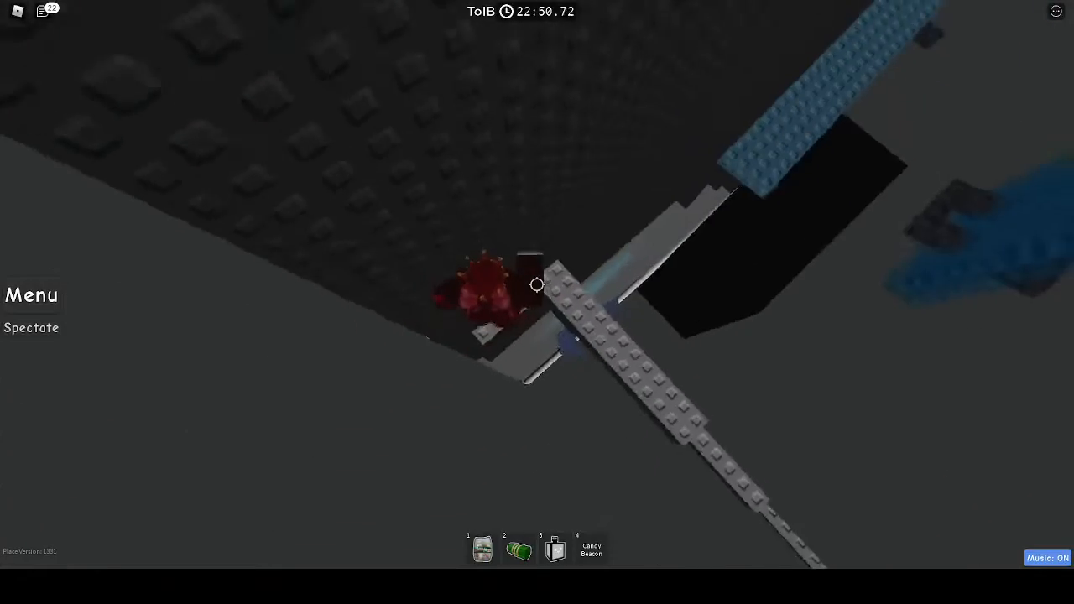
mouse_move(537, 288)
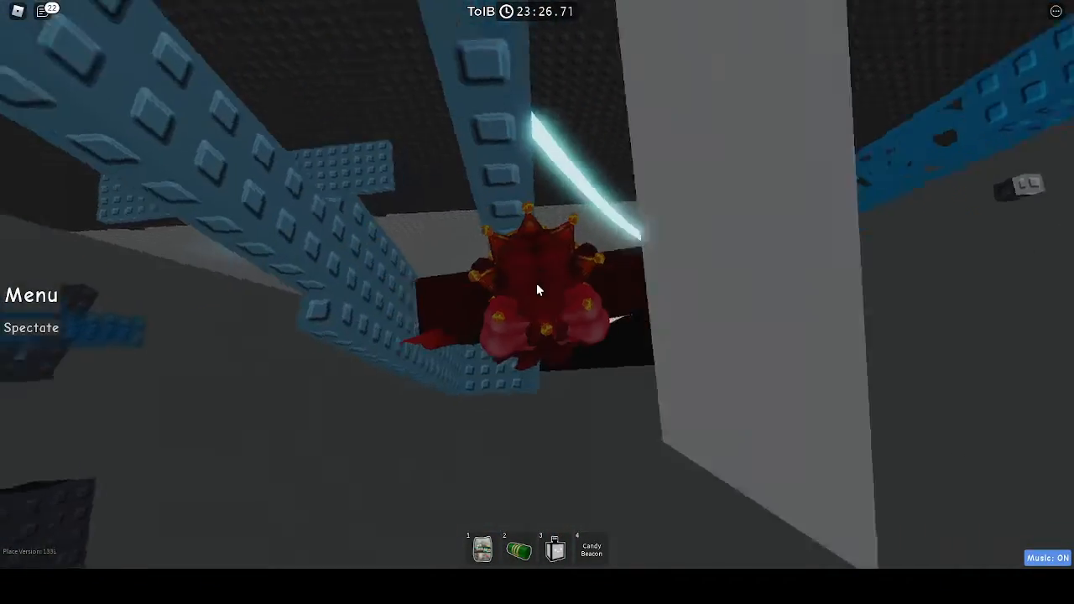
mouse_move(537, 289)
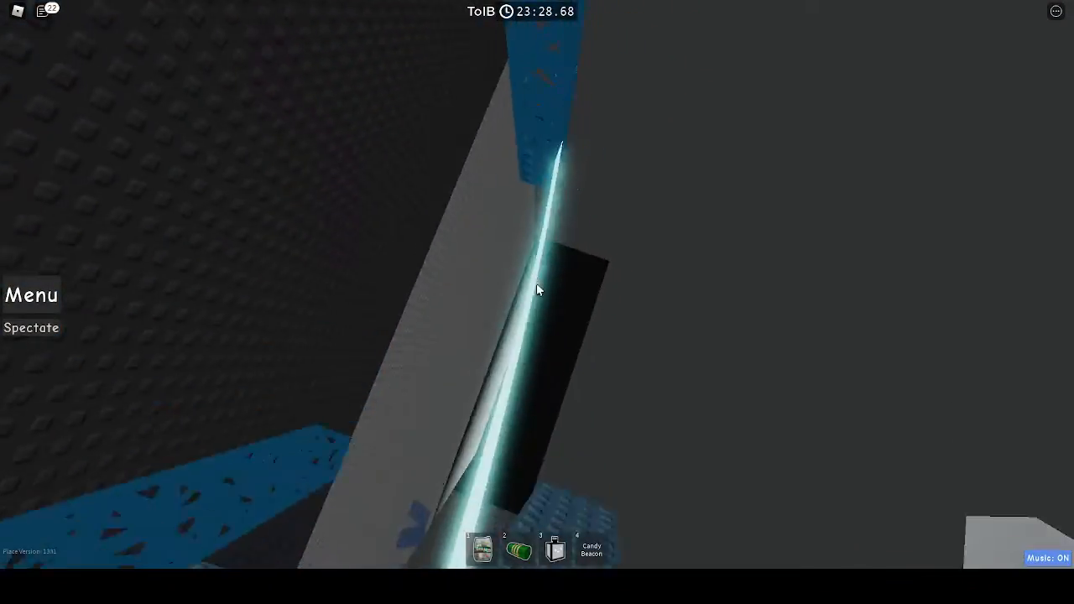